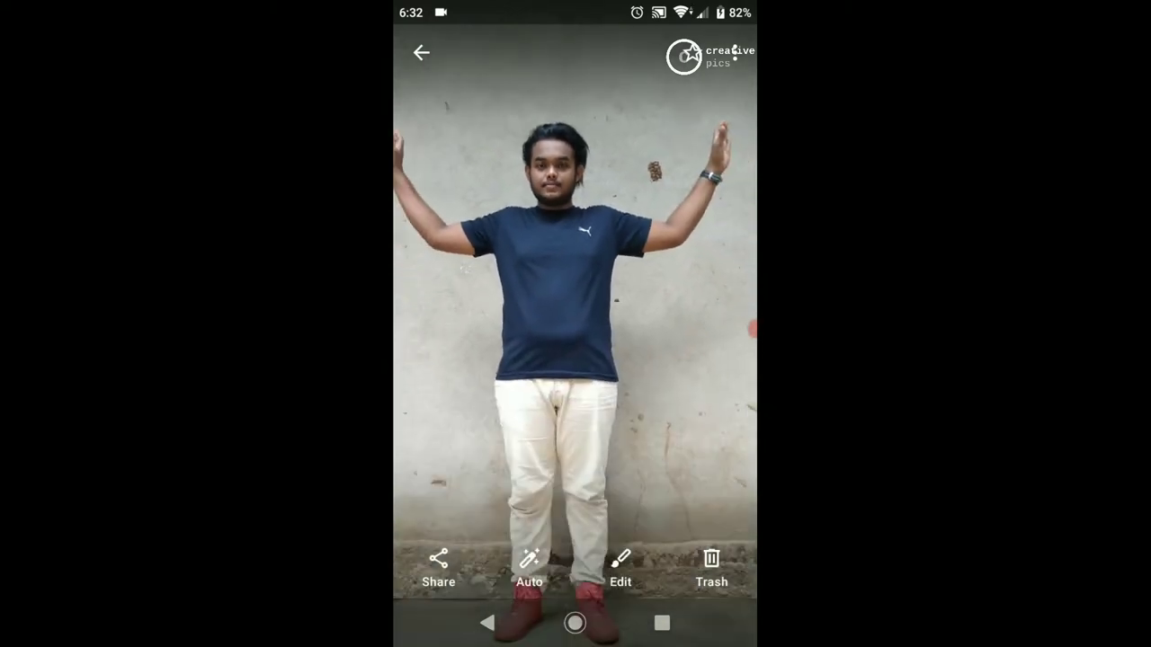
Leave the Gallery photo of the man and return to the Android home screen
click(421, 54)
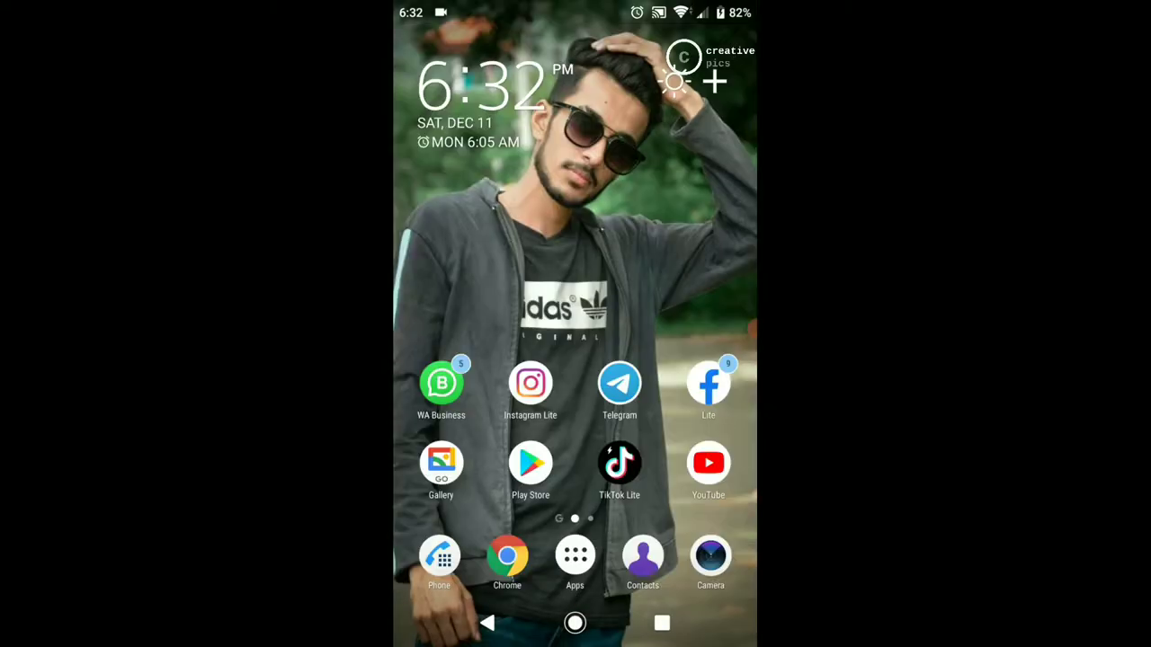
scroll(left, 3)
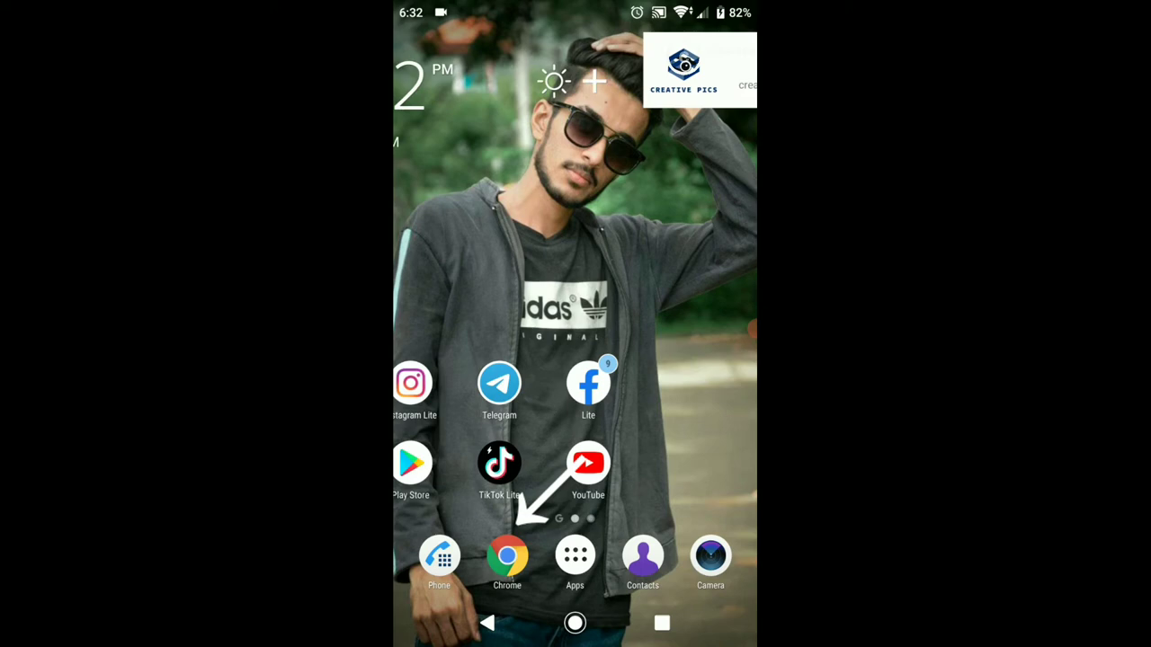
In Chrome on remove.bg, upload the photo of the man with raised arms for background removal
click(508, 554)
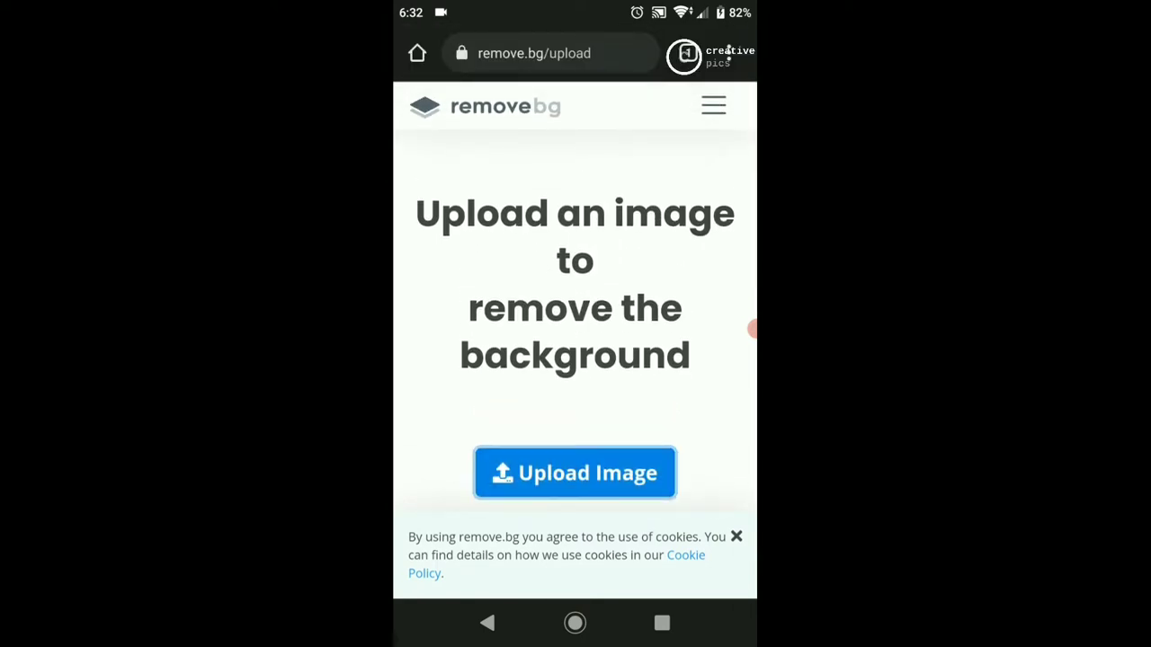
click(576, 473)
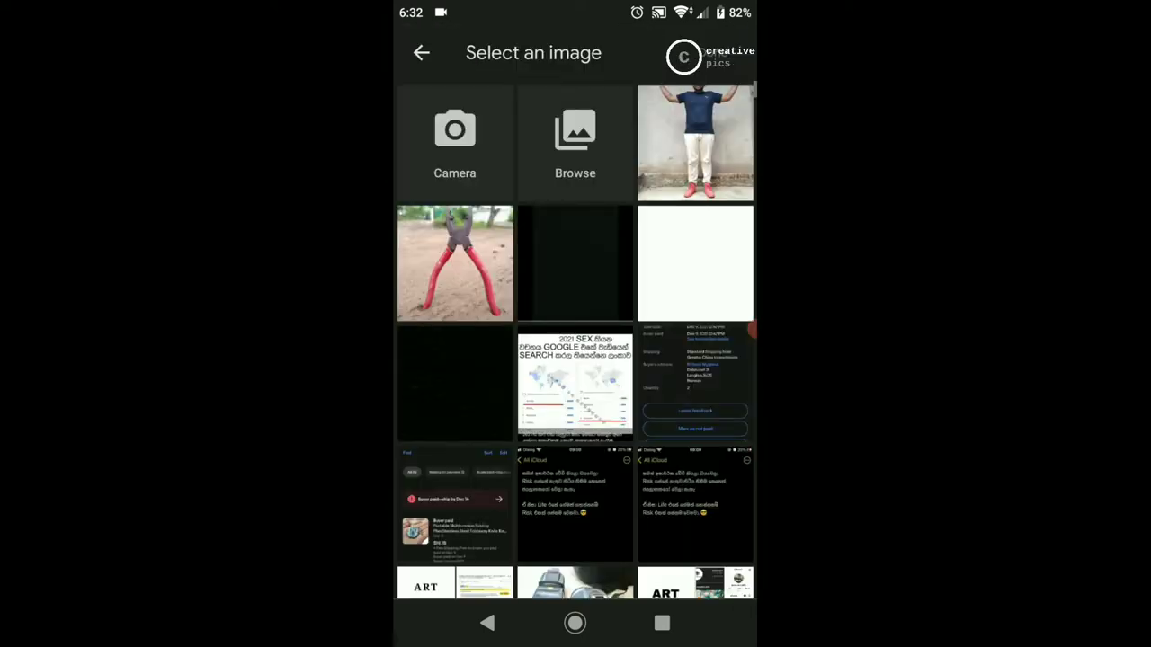
click(694, 143)
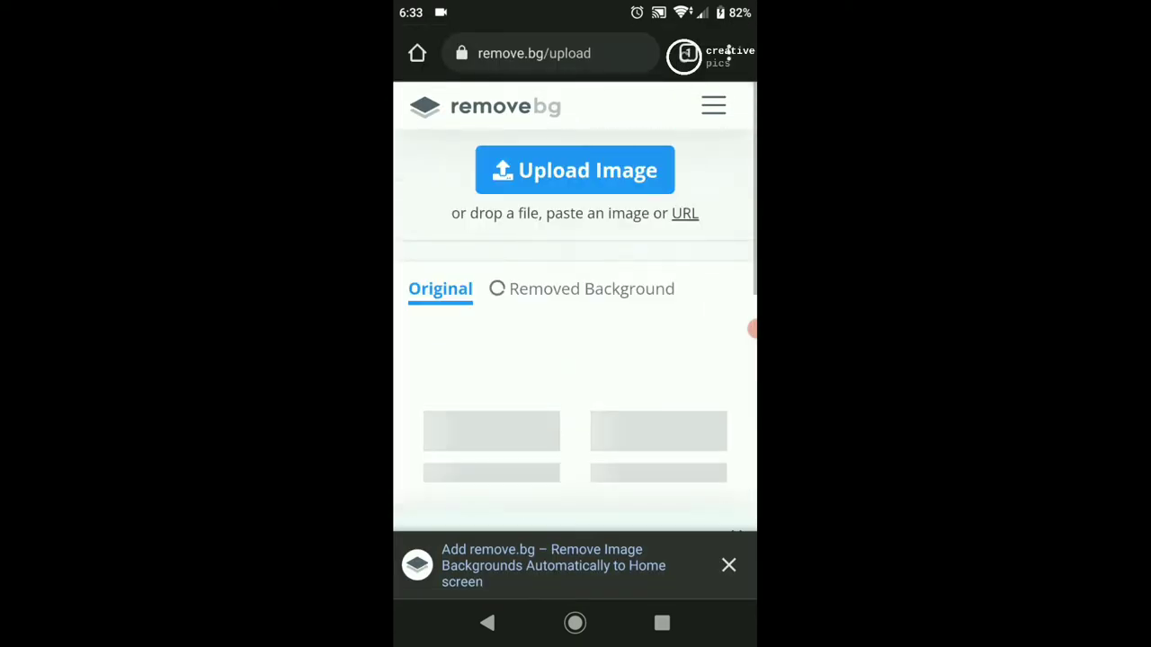
Download the preview-size transparent cut-out of the man and go back to the home screen
scroll(up, 3)
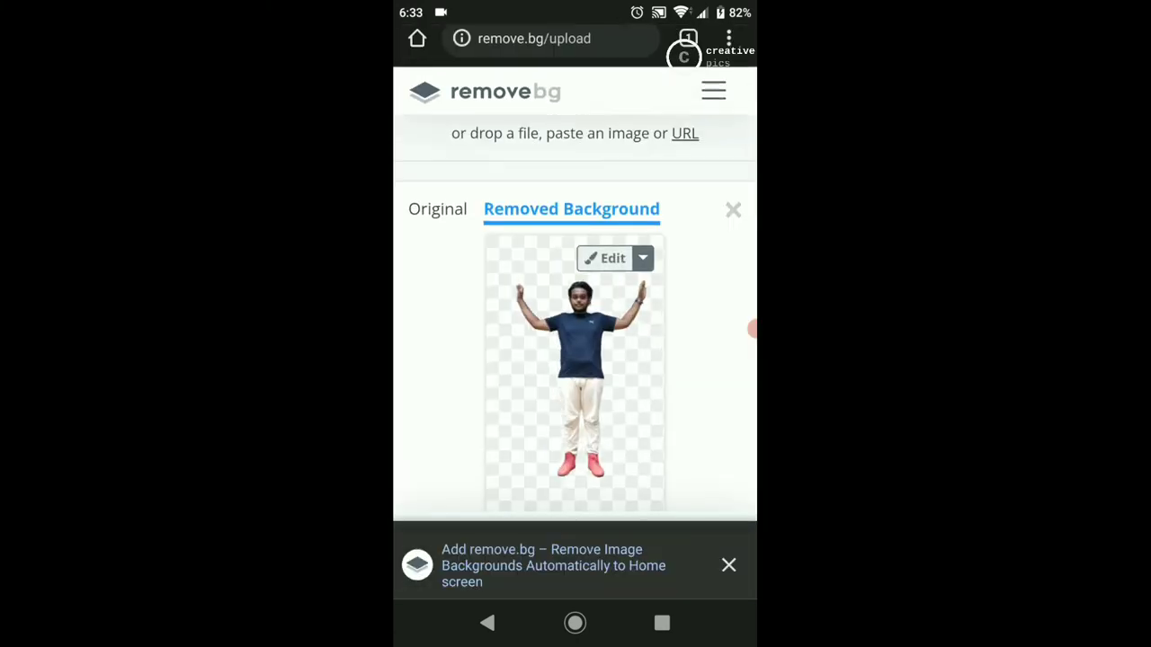
scroll(down, 3)
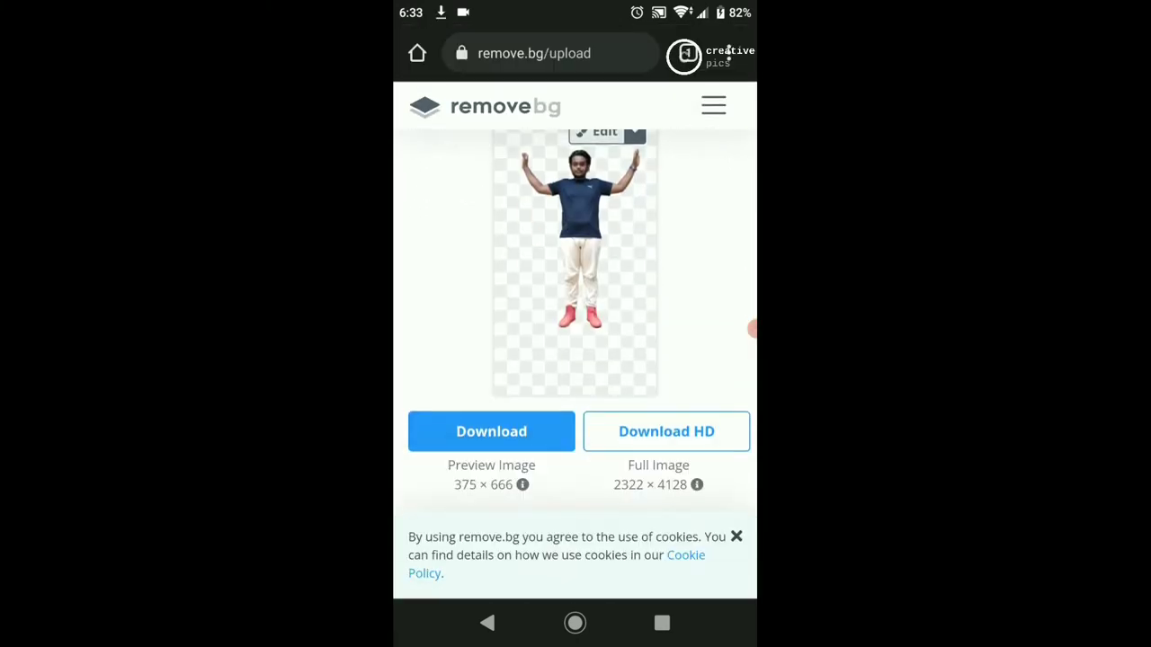
click(491, 432)
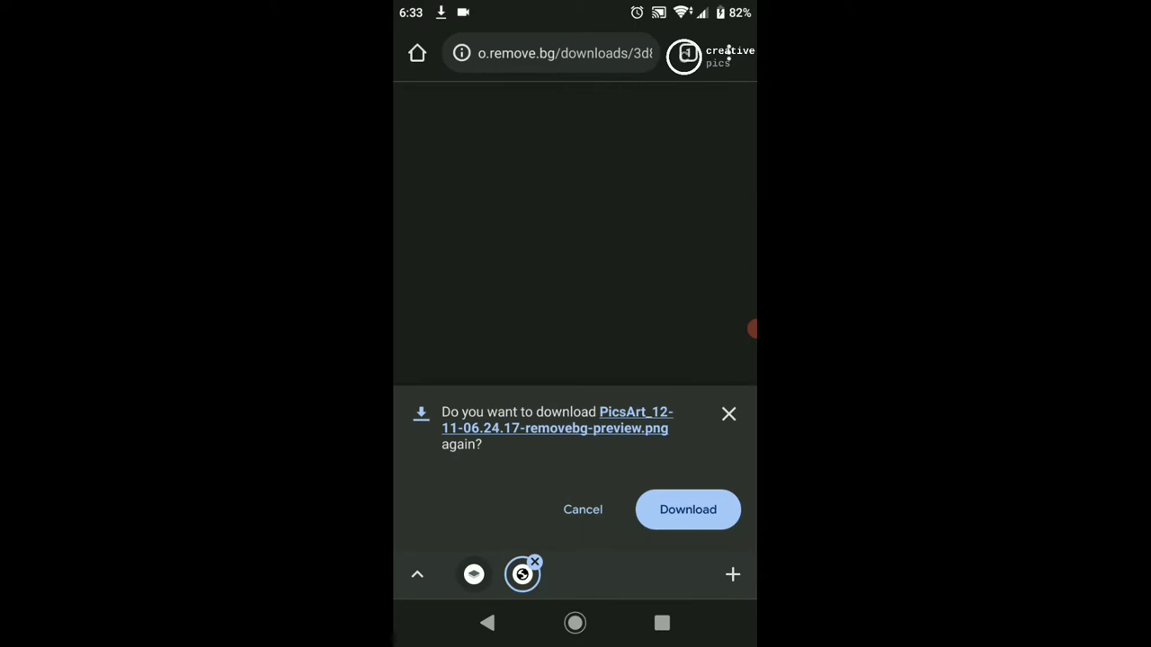
click(687, 511)
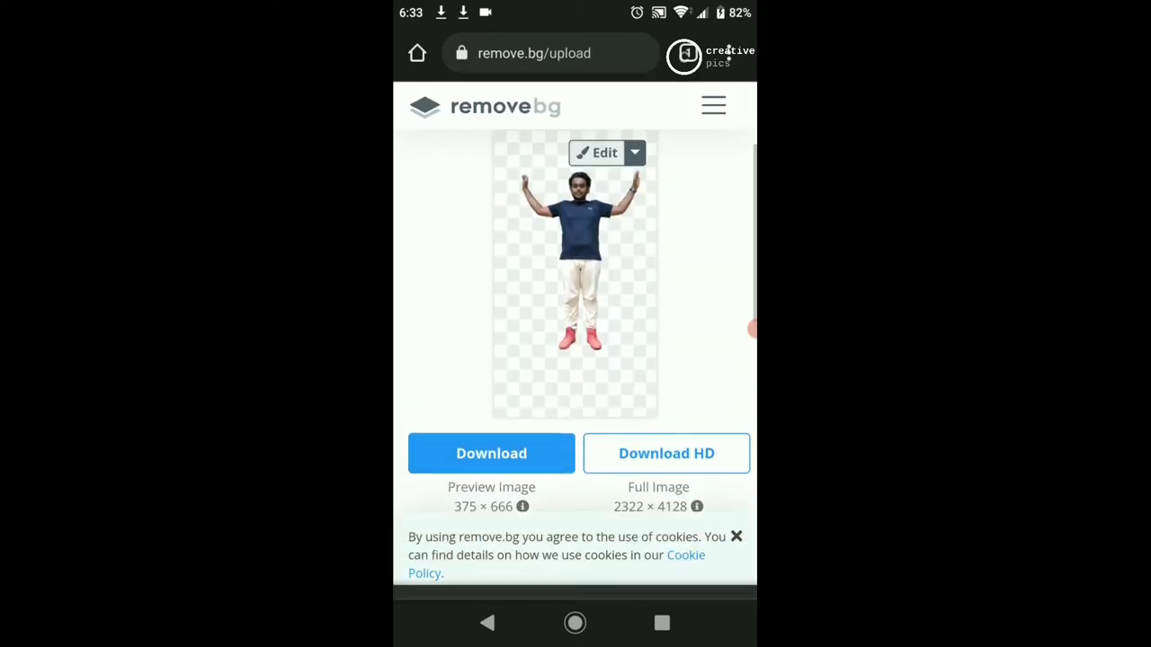
click(575, 622)
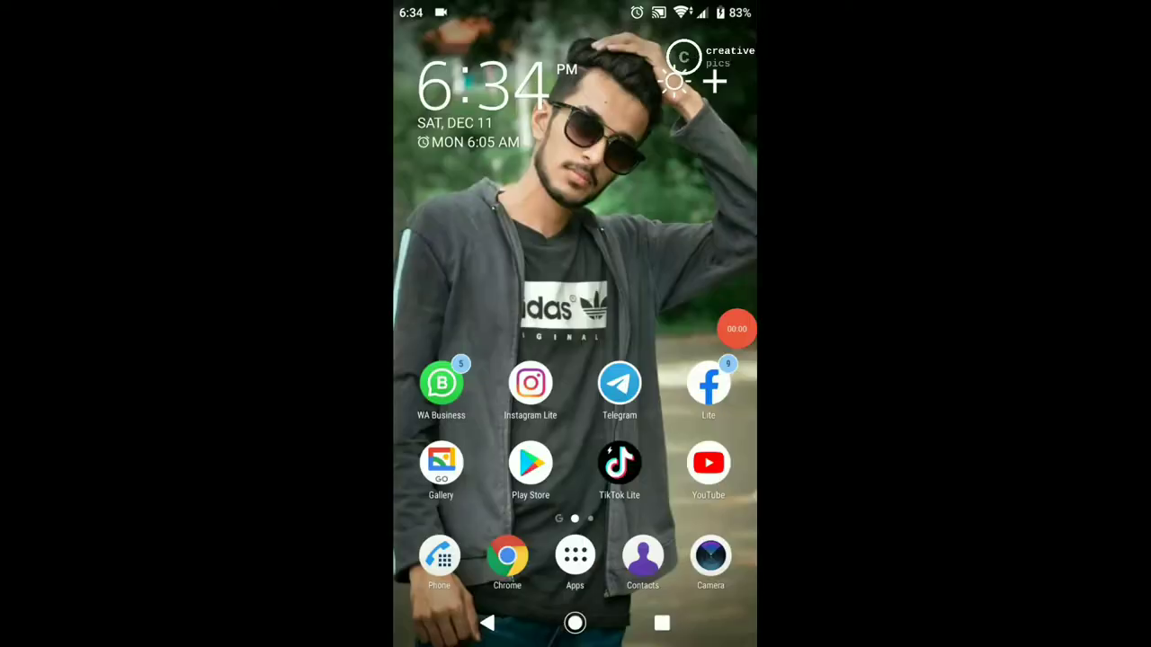
Launch Polish from the app drawer
click(575, 554)
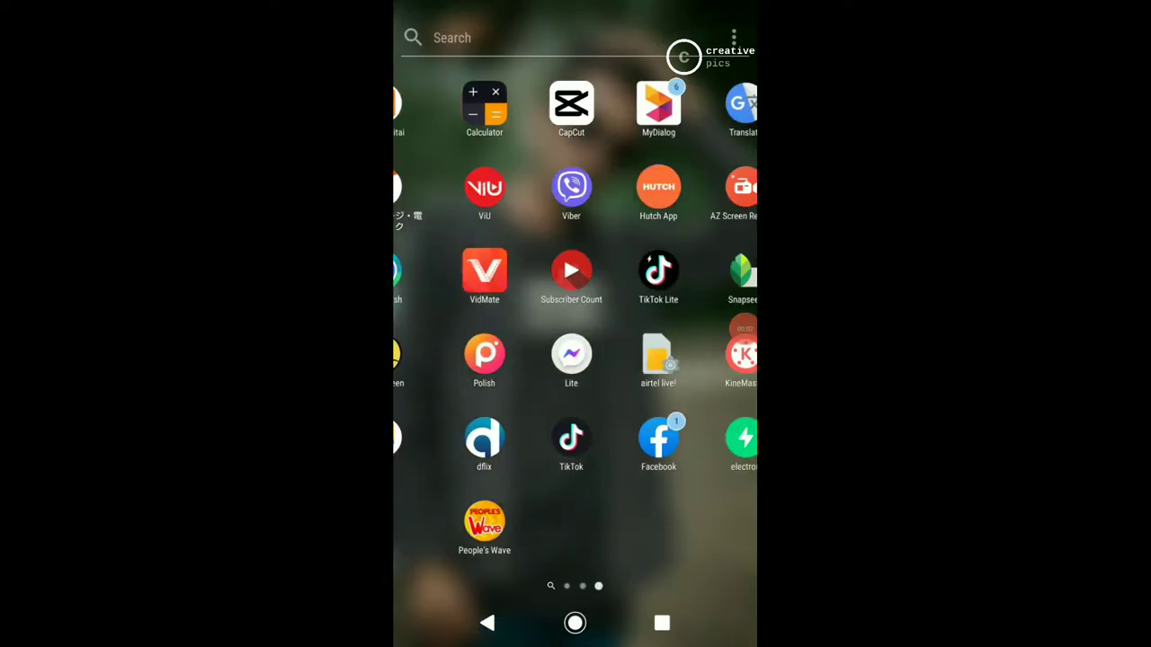
click(483, 353)
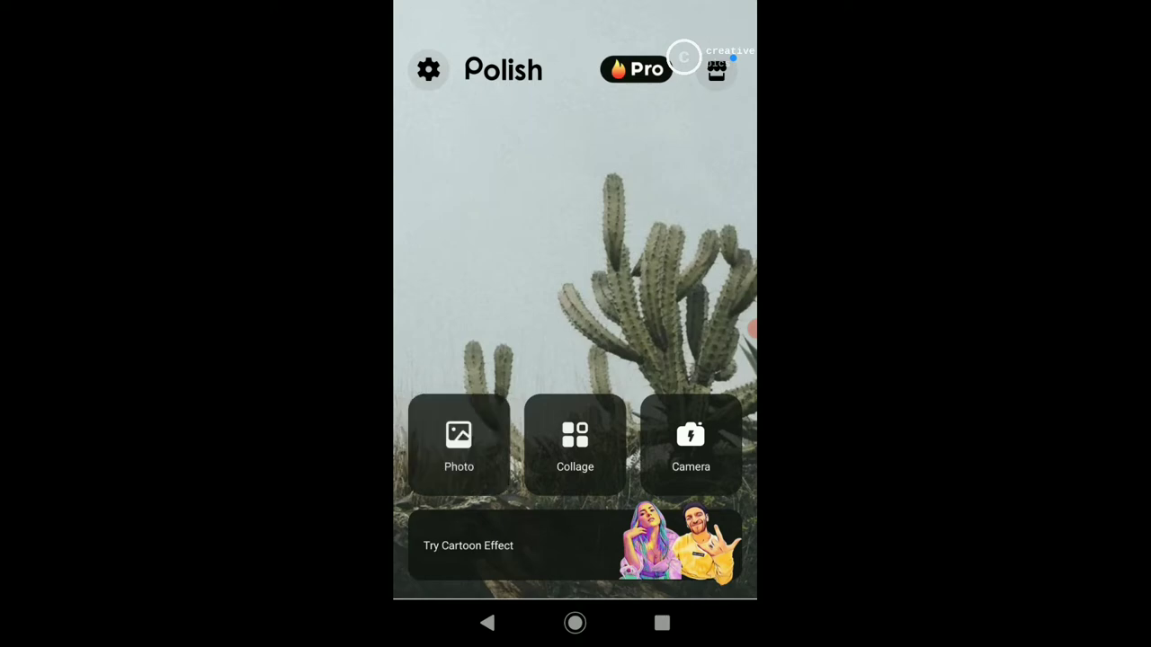
Start a single-photo edit and load the red pliers in sand photo from the Recent album
click(459, 433)
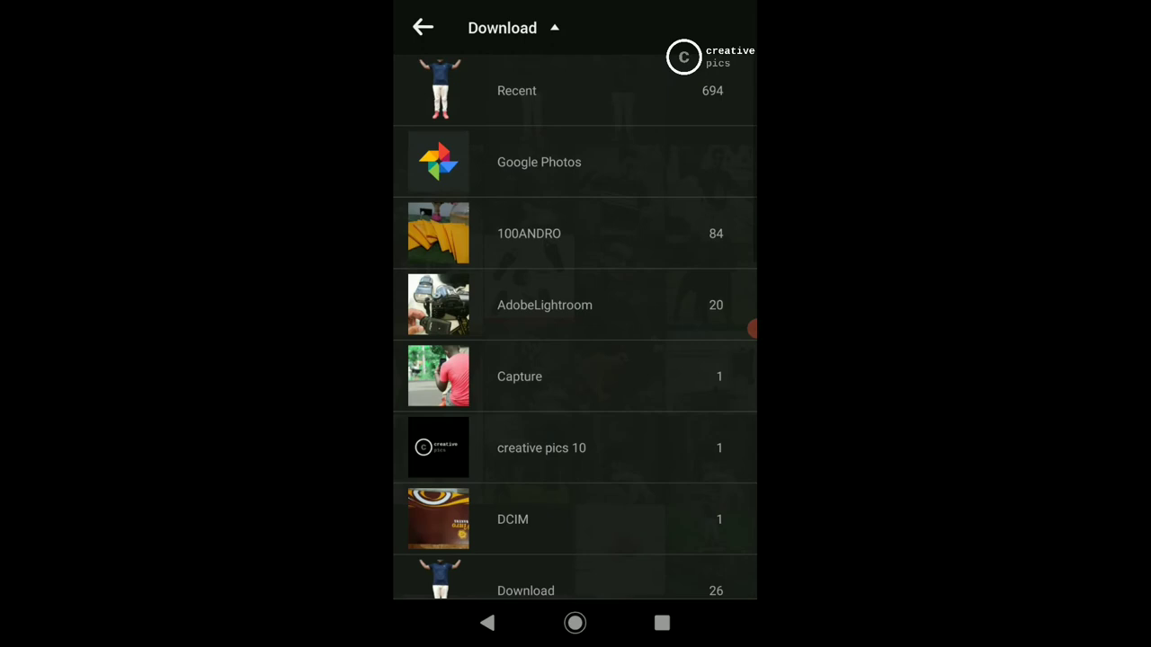
click(516, 89)
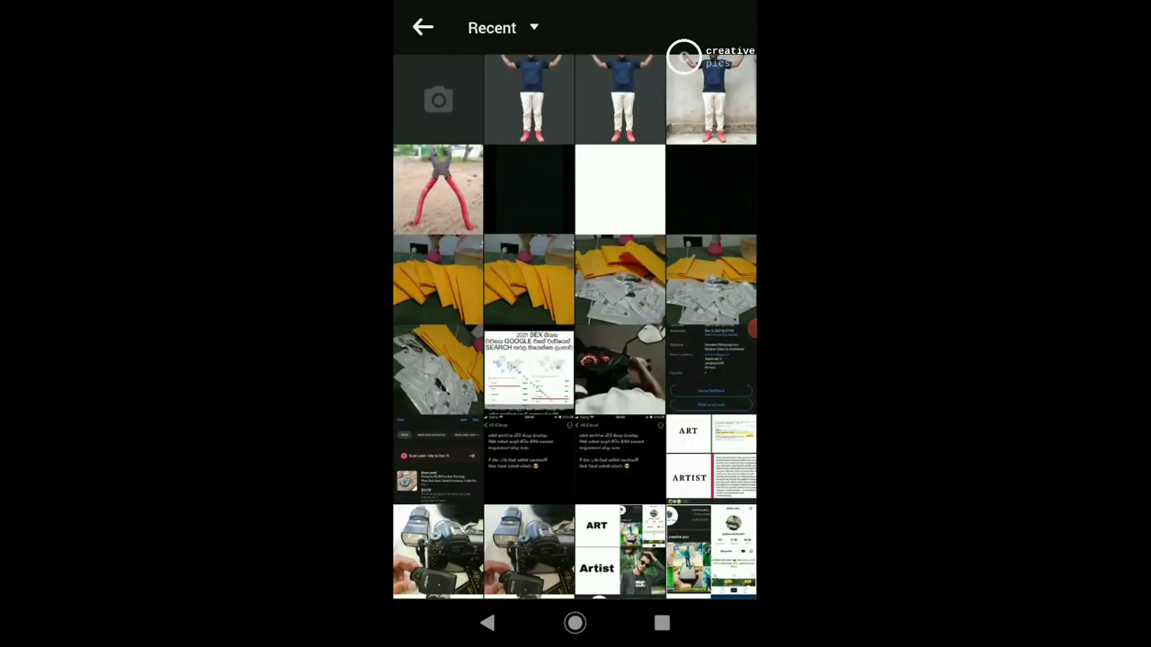
click(439, 191)
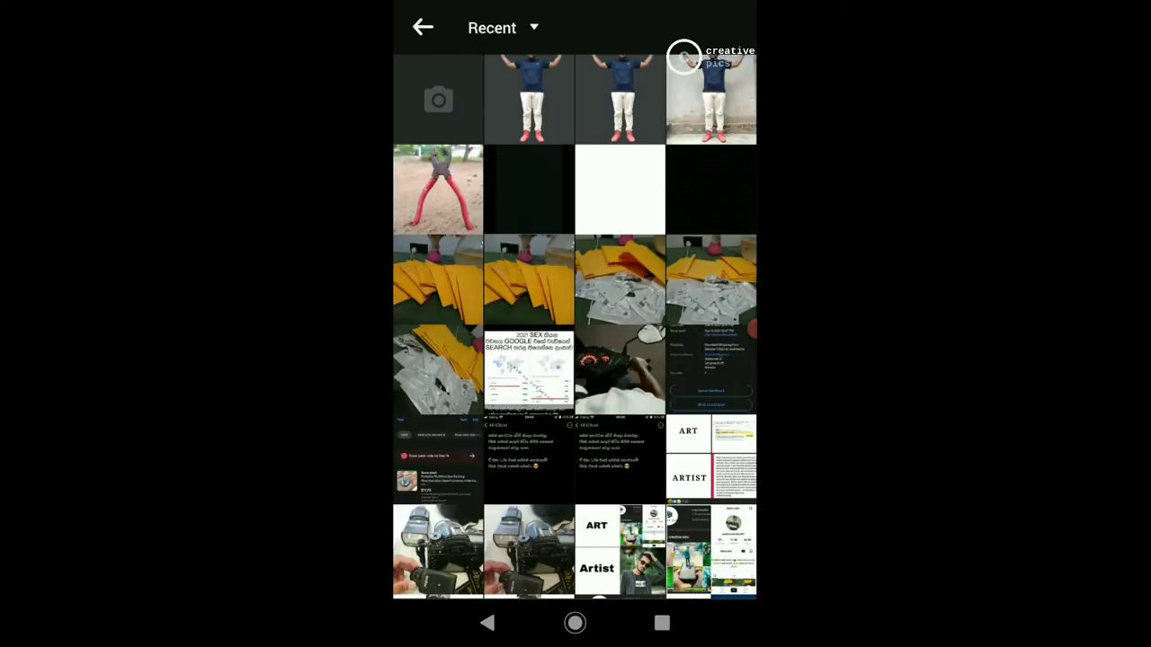
click(439, 191)
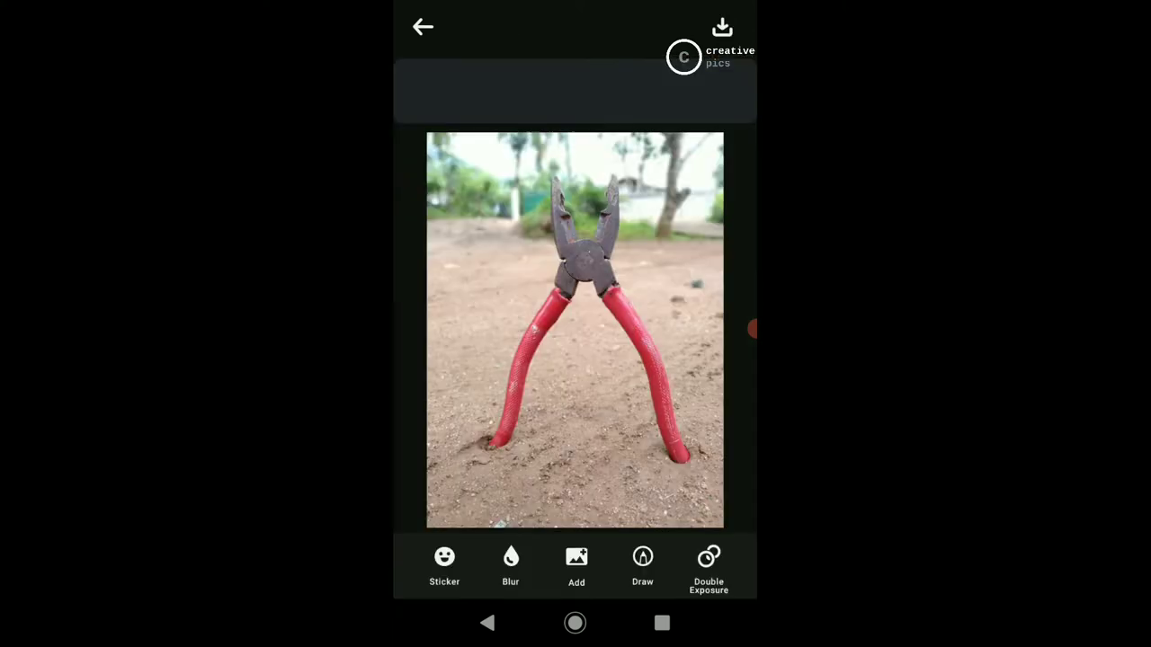
Add the cut-out man, enlarge him so his raised hands reach the pliers' handles, and confirm placement
click(576, 557)
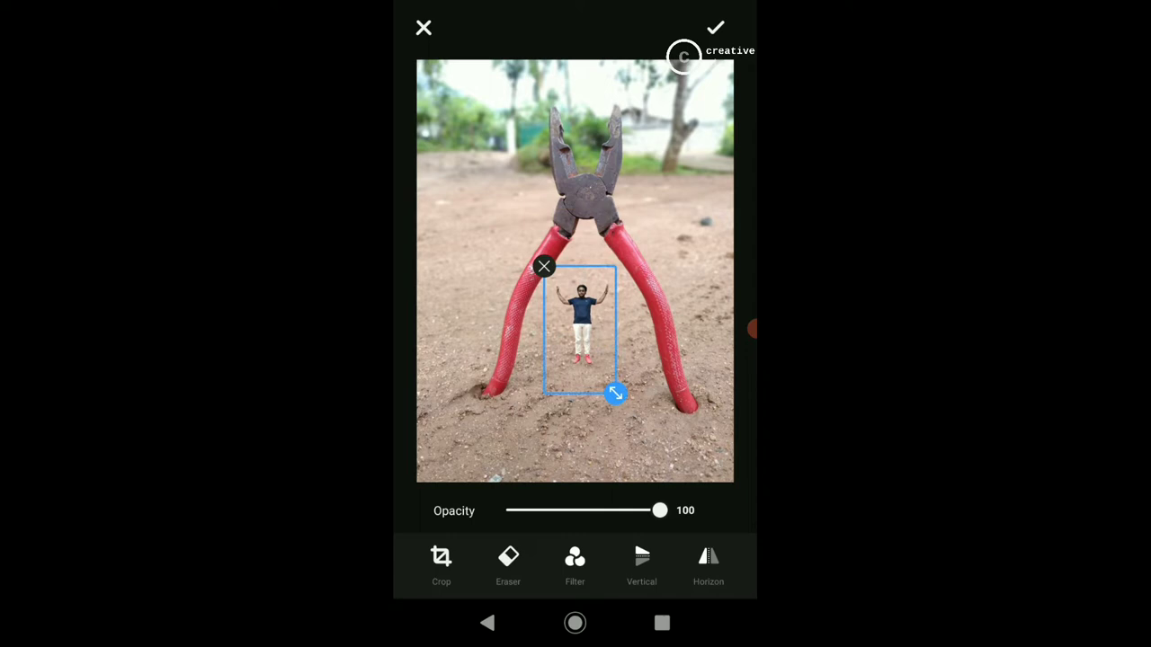
drag(615, 394, 633, 476)
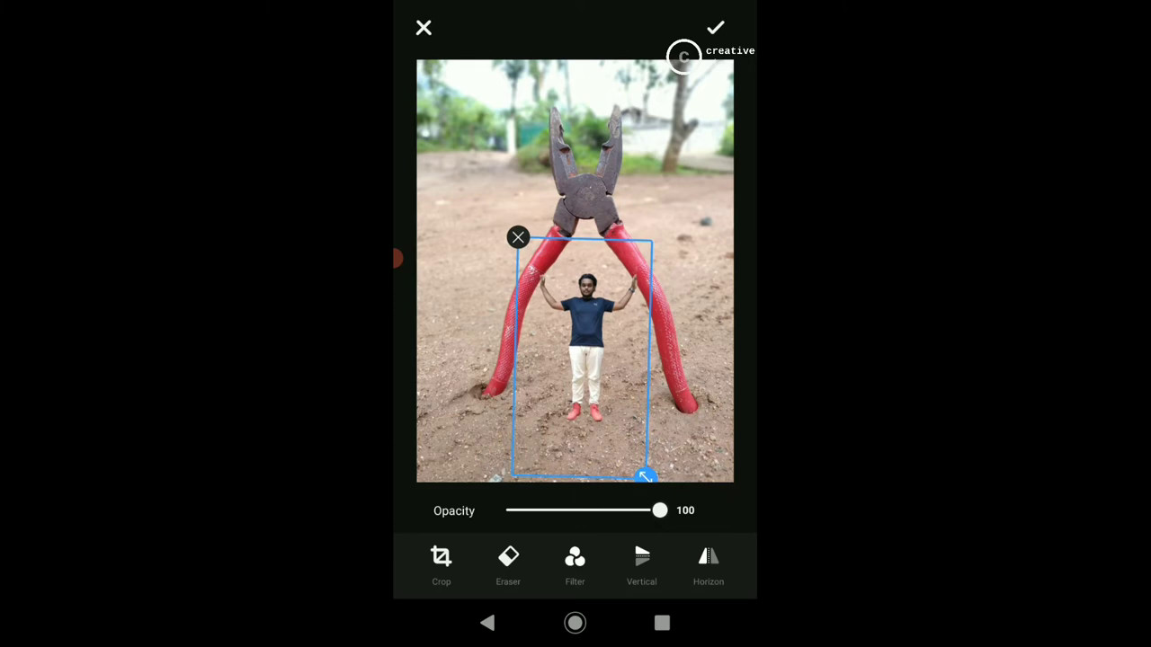
click(576, 561)
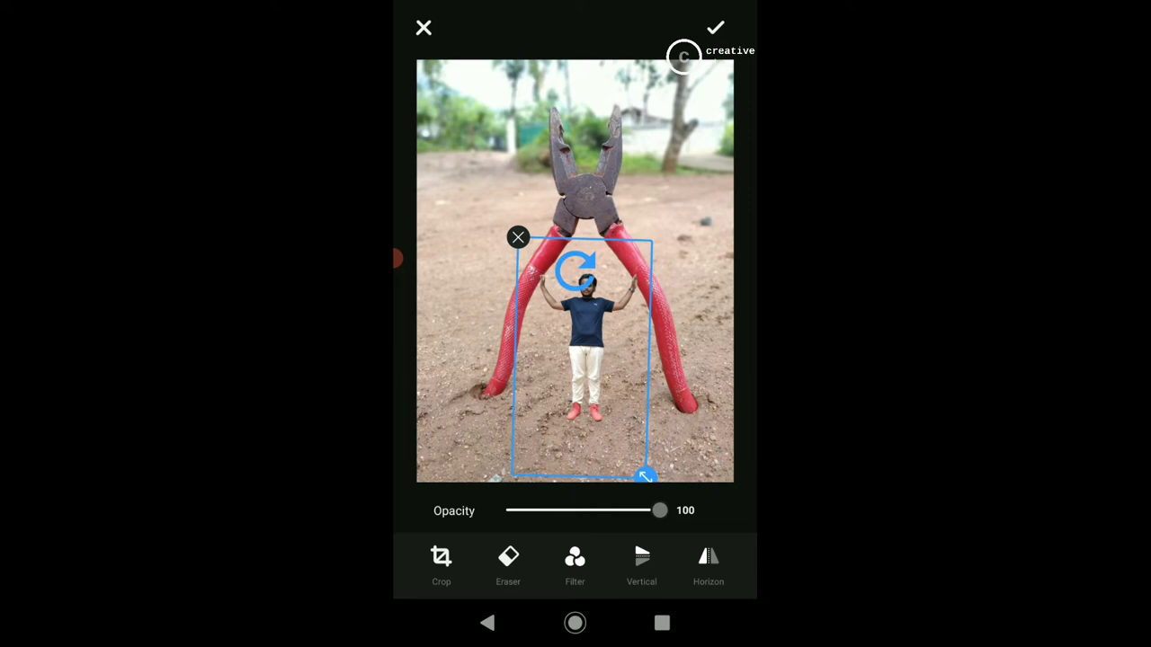
click(716, 27)
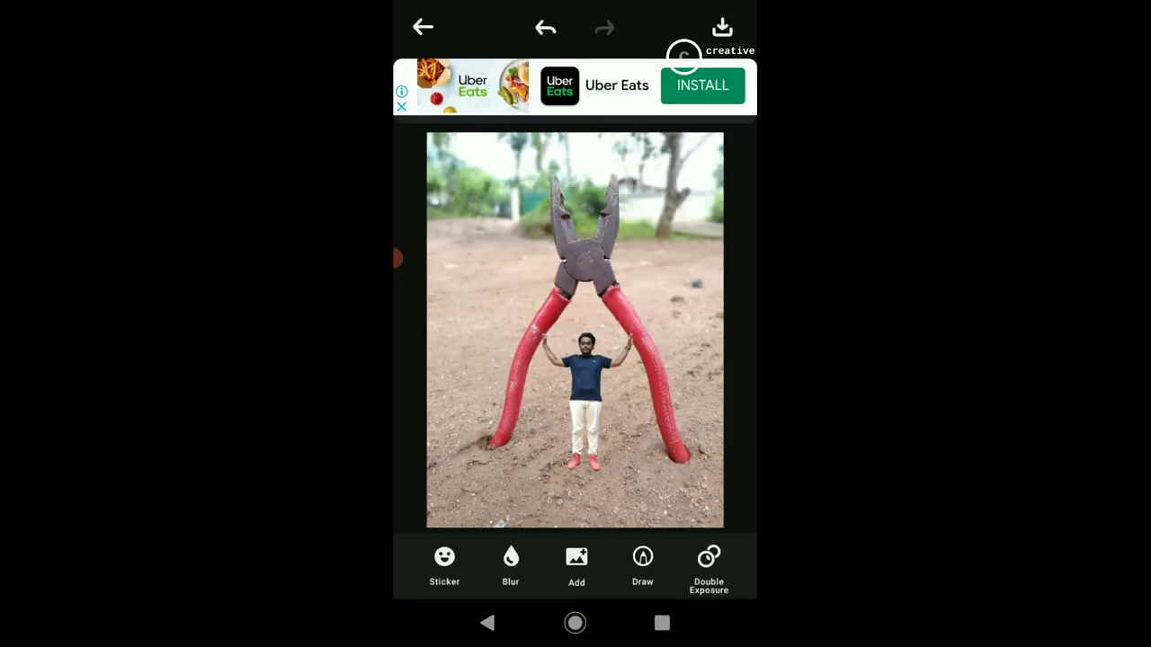
Apply the current edit and return to the photo's main tool bar
scroll(left, 3)
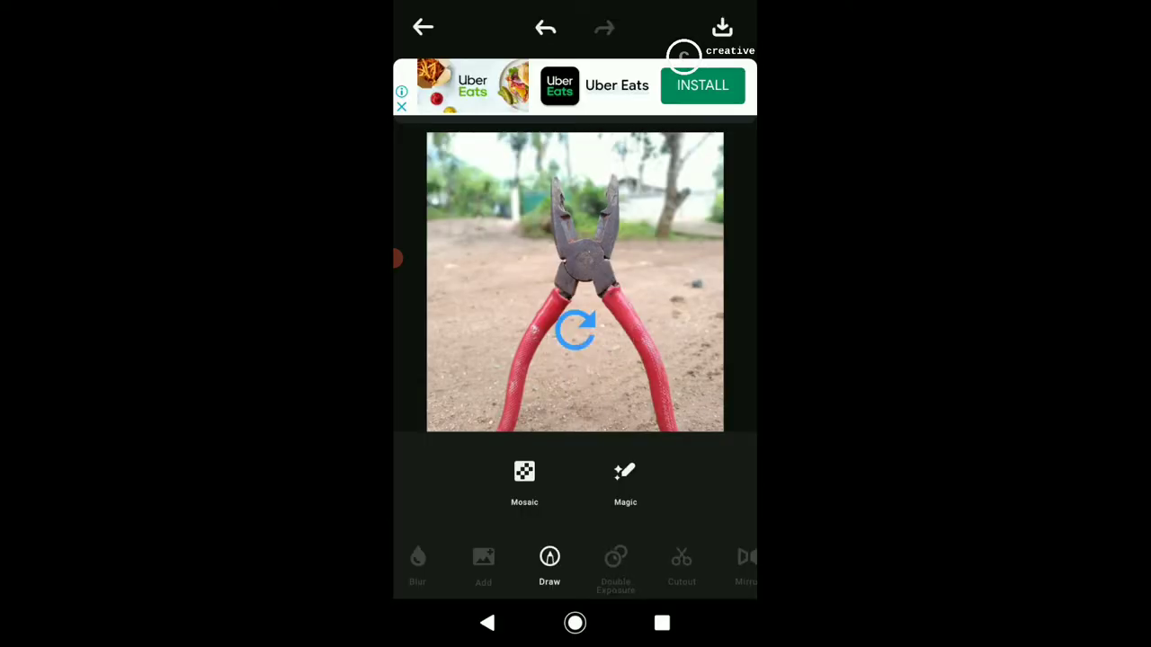
click(482, 566)
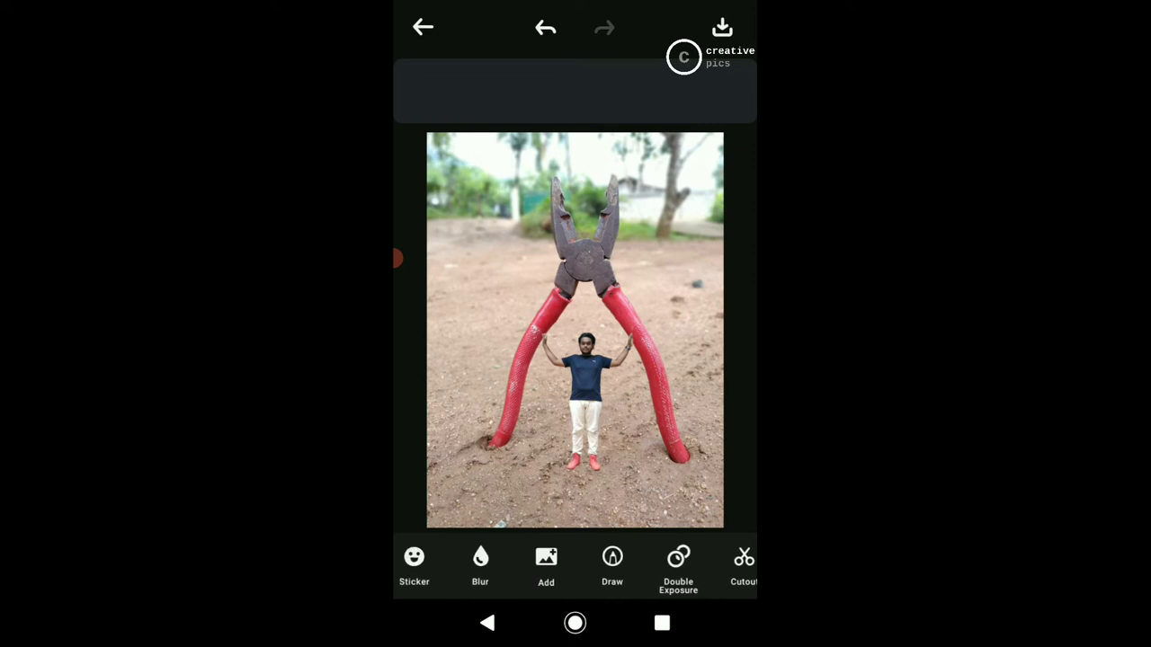
Apply a gentle linear blur of about 8 with a sharp horizontal band over the pliers and man
click(480, 567)
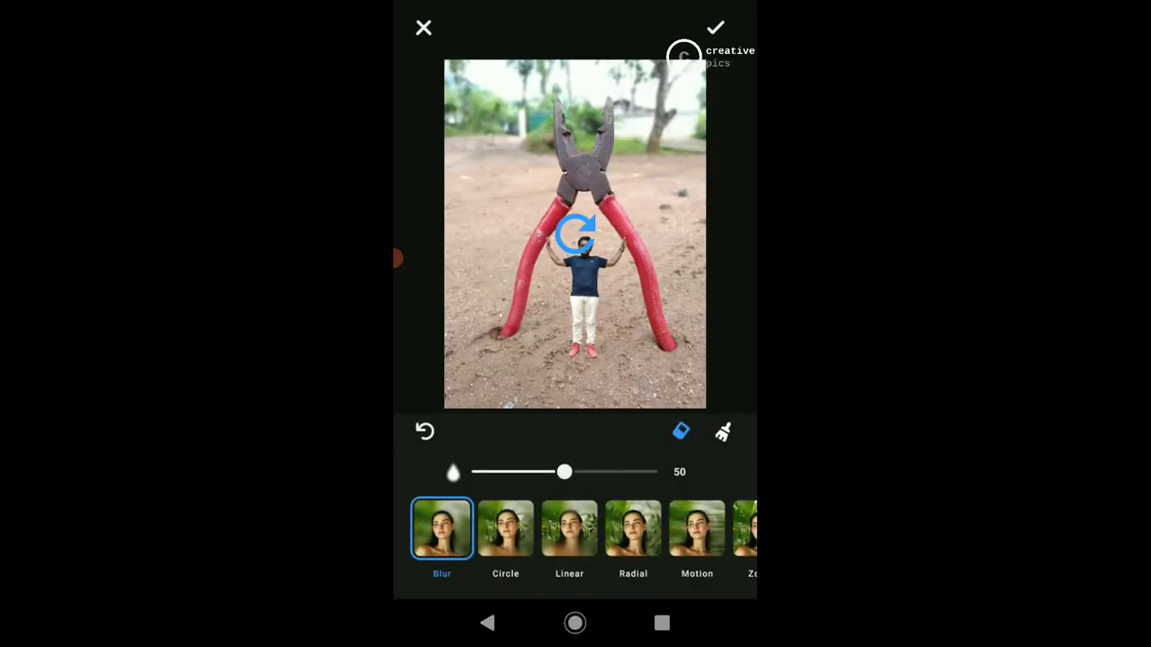
click(576, 234)
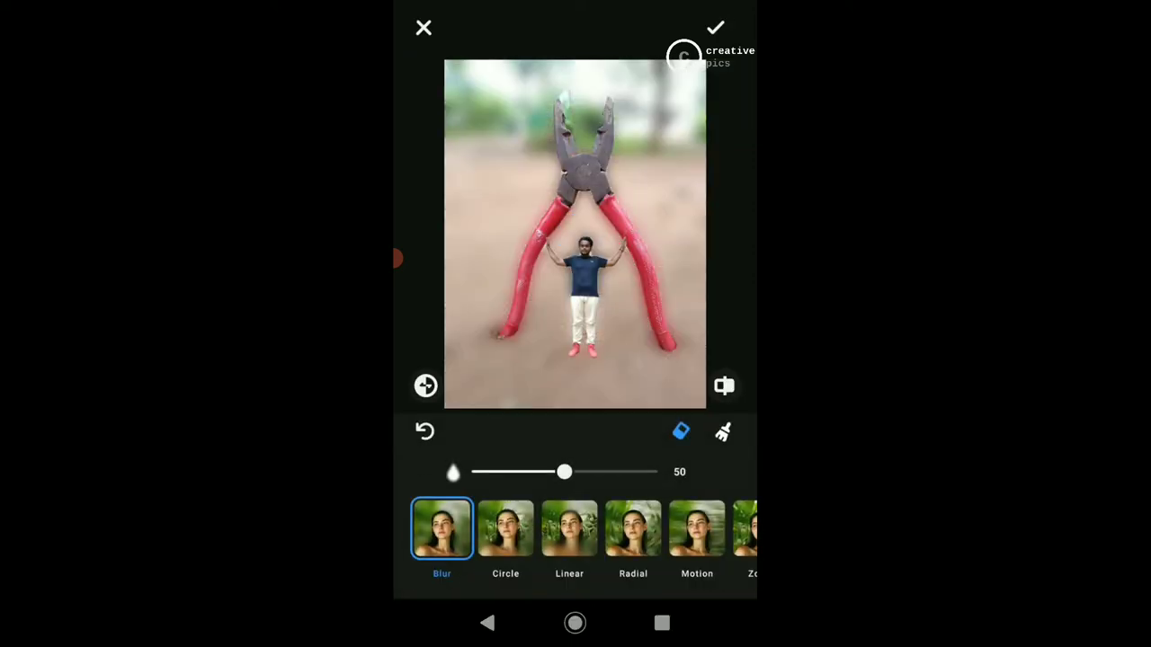
drag(564, 471, 485, 471)
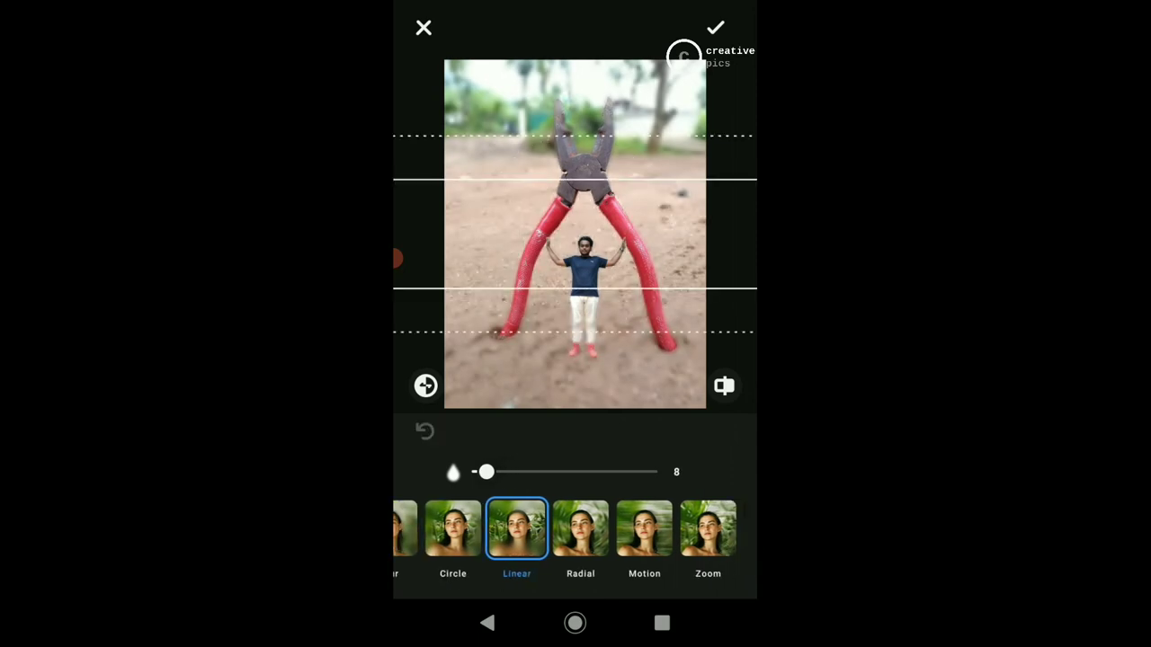
scroll(left, 3)
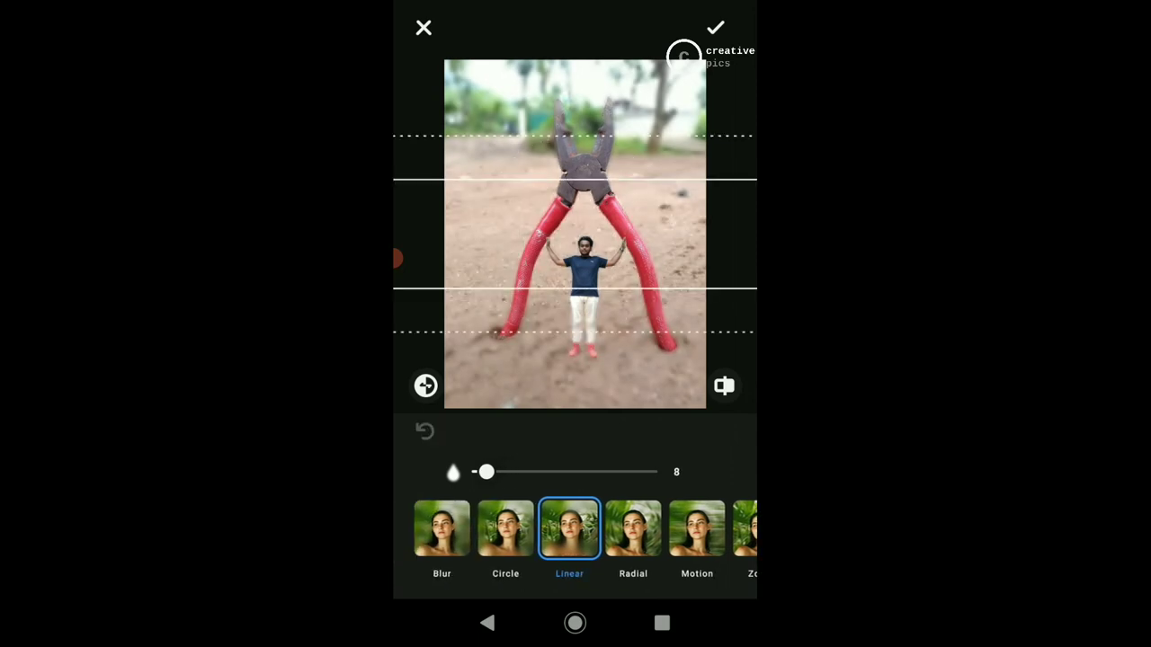
click(714, 27)
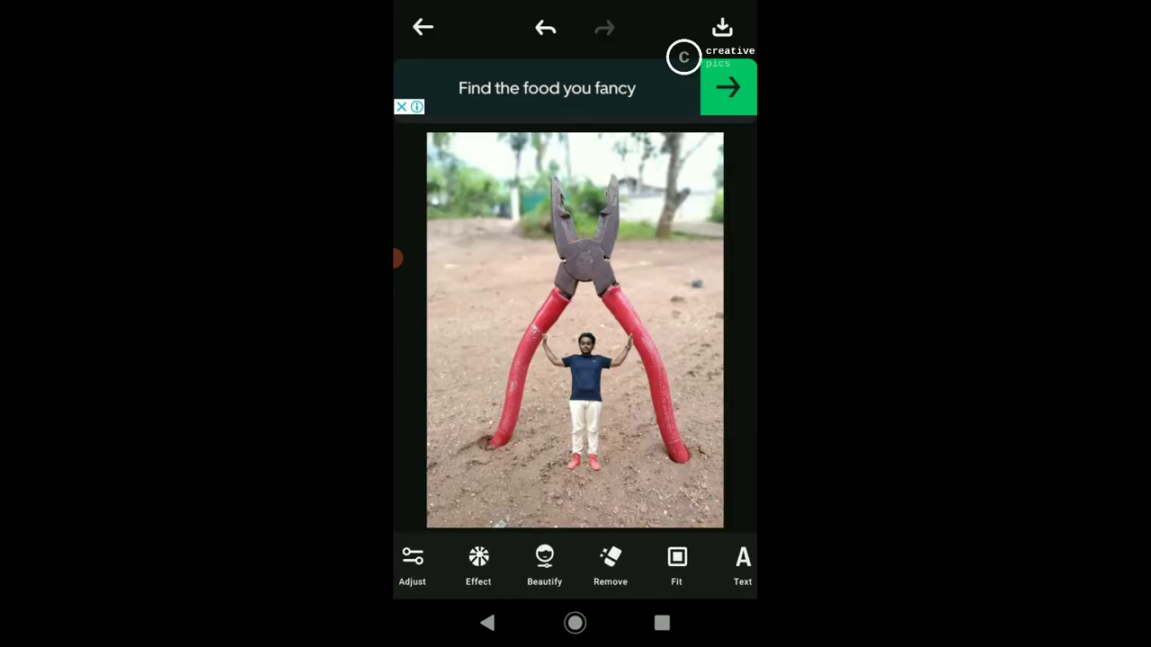
Run the object removal tool with an adjusted brush size and apply it
click(611, 564)
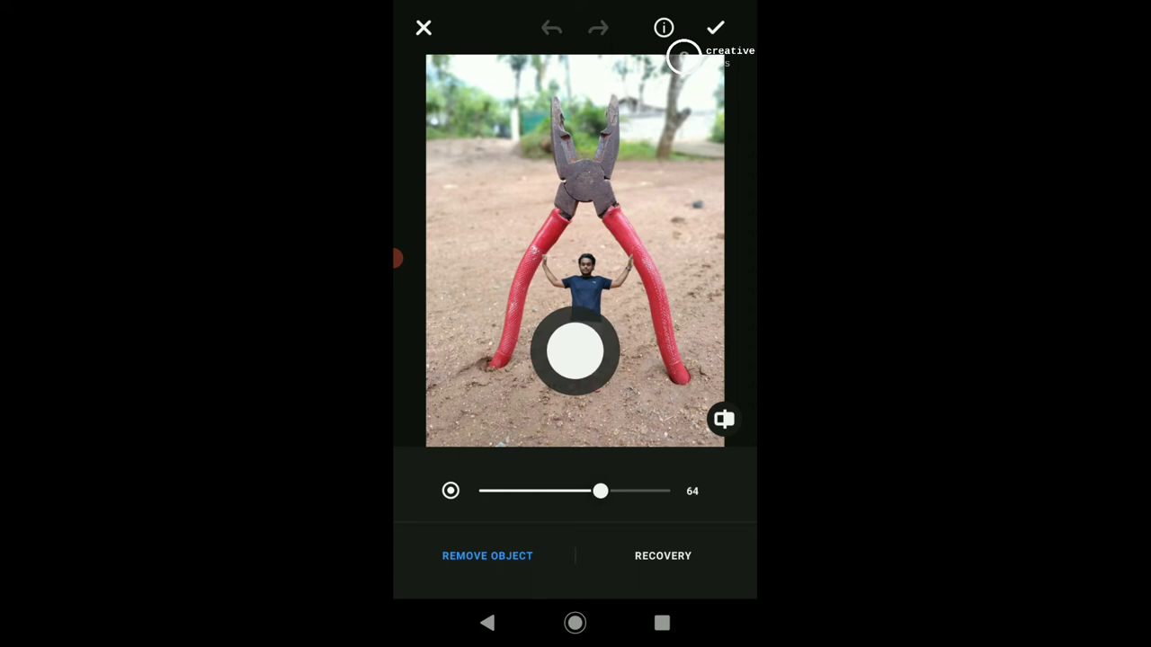
drag(601, 491, 602, 491)
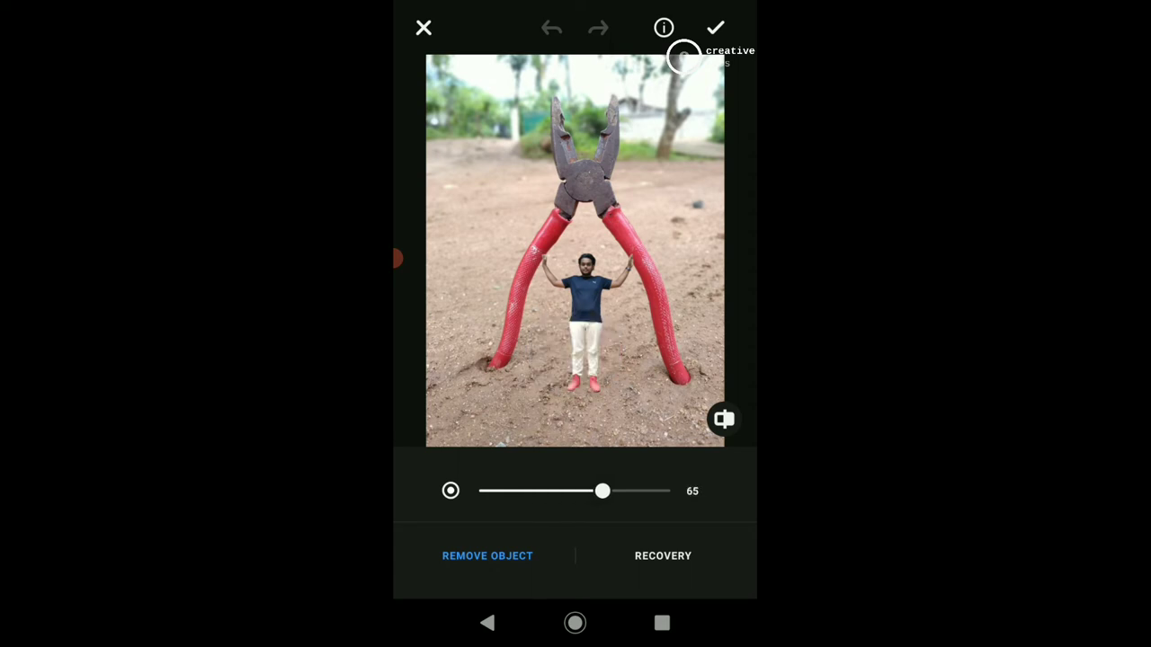
click(715, 29)
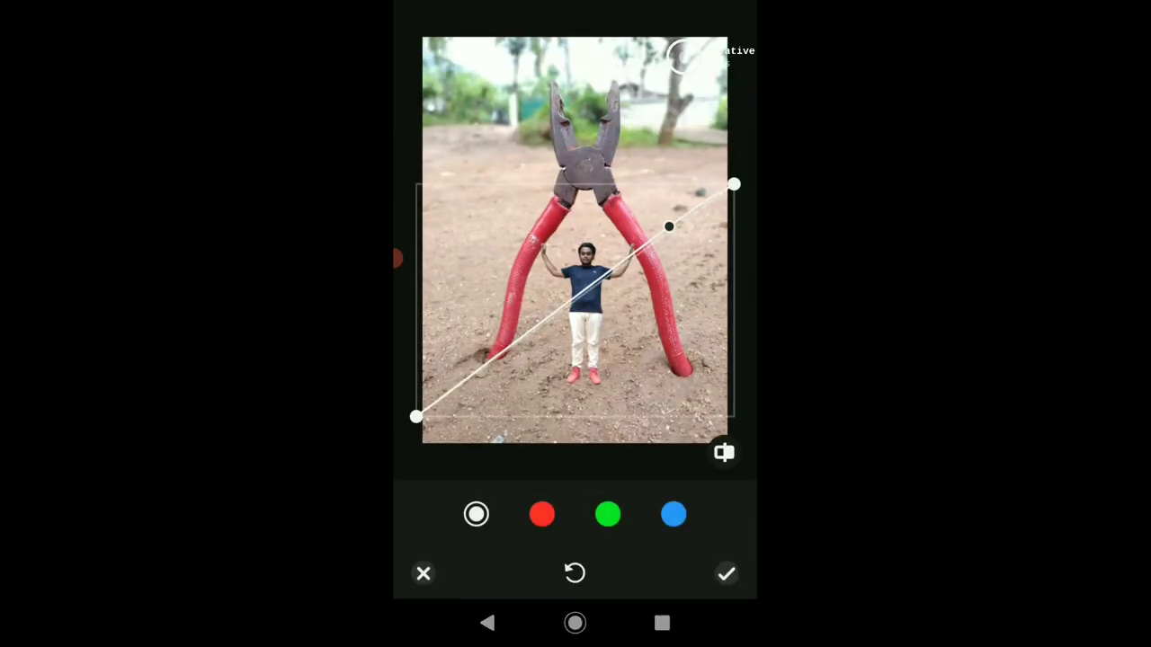
In Curve, select the red then green channel, bend the green curve's midpoint, and apply the adjustment
click(543, 515)
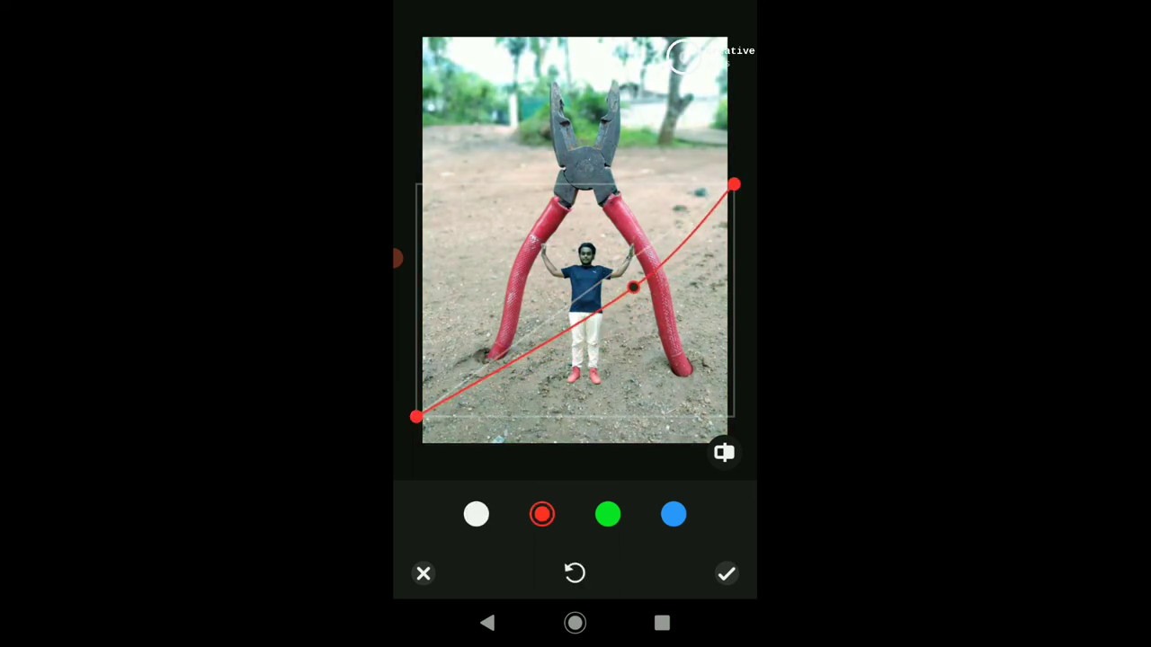
click(608, 514)
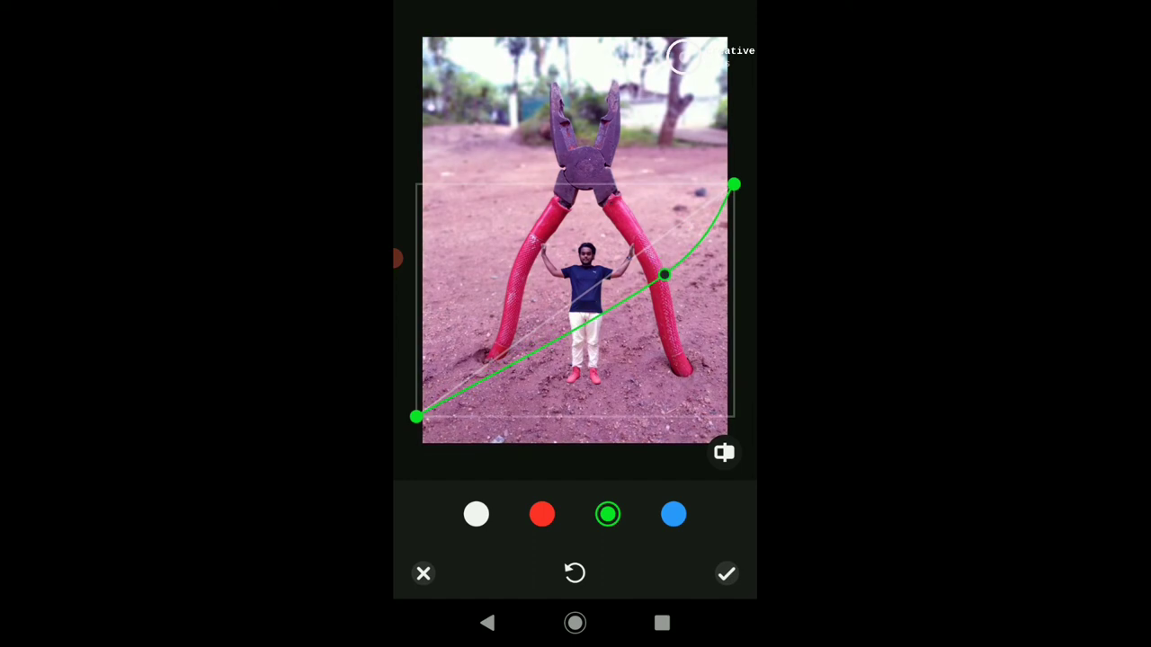
drag(663, 275, 667, 248)
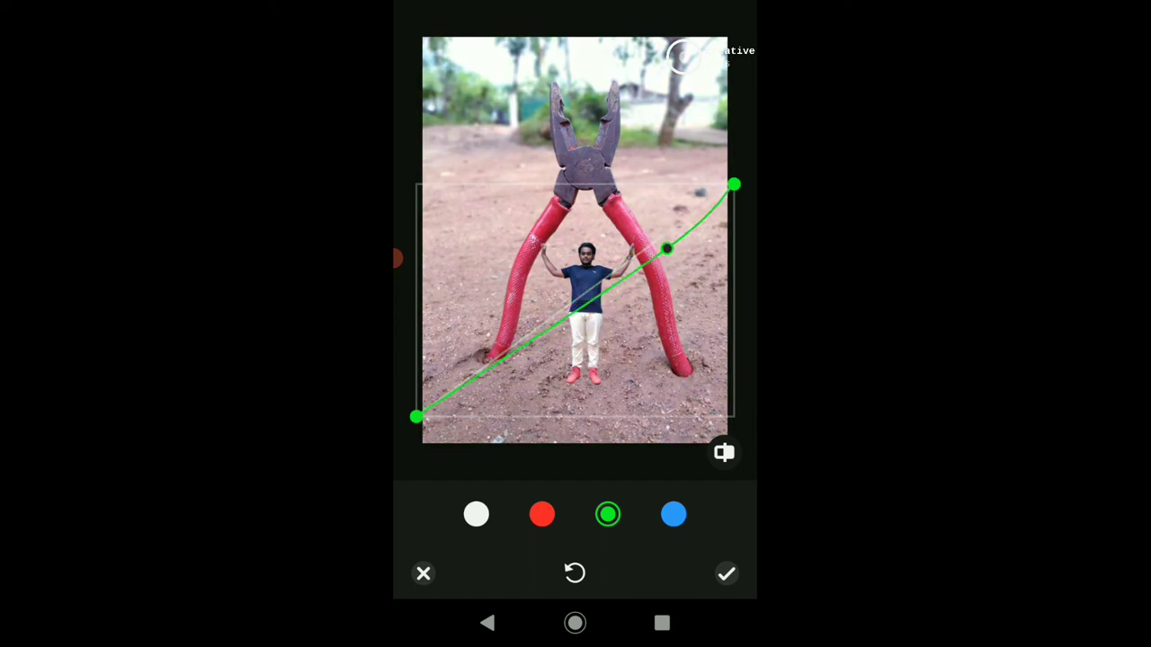
drag(665, 248, 675, 241)
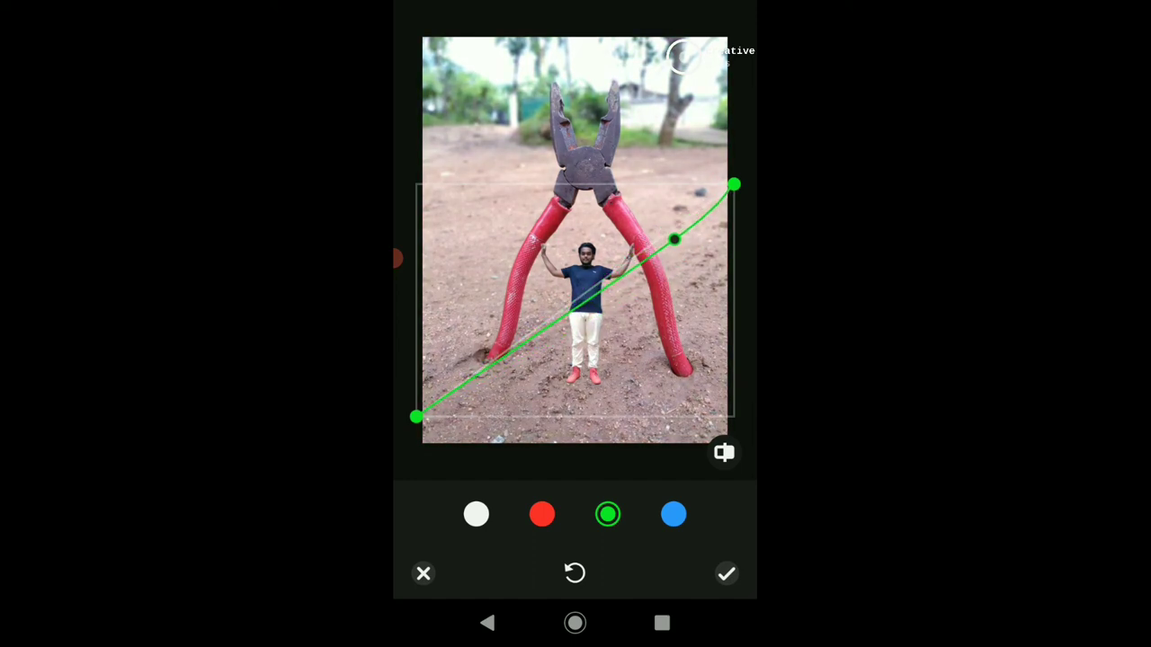
click(727, 574)
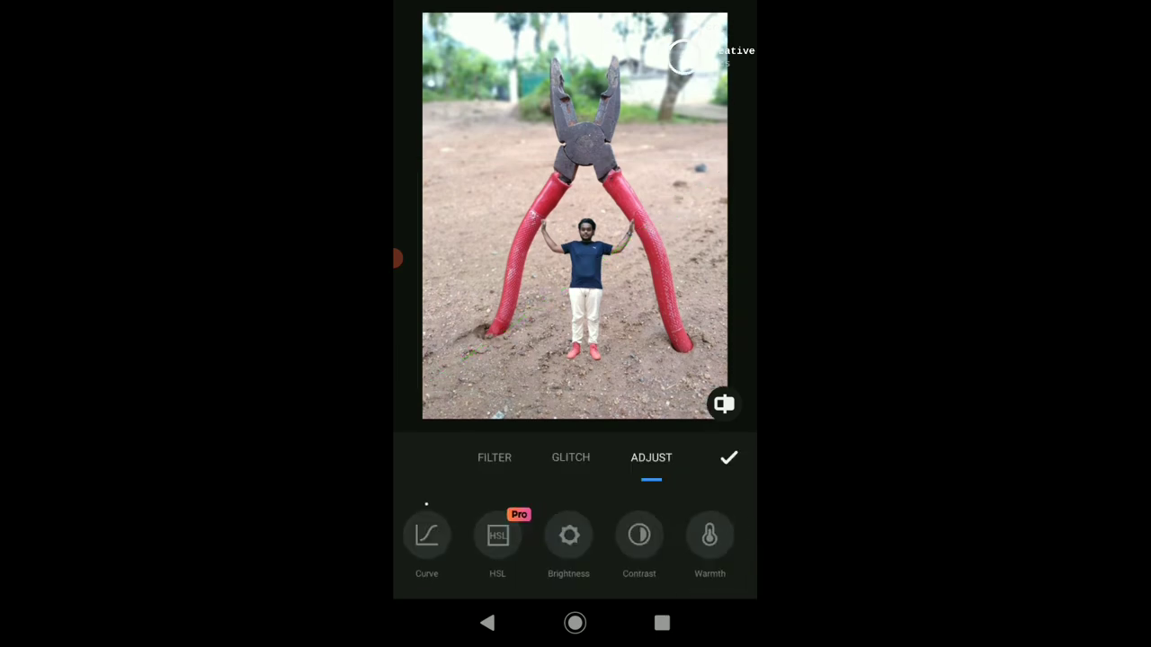
Browse the glitch effects and close the panel without applying one
click(570, 458)
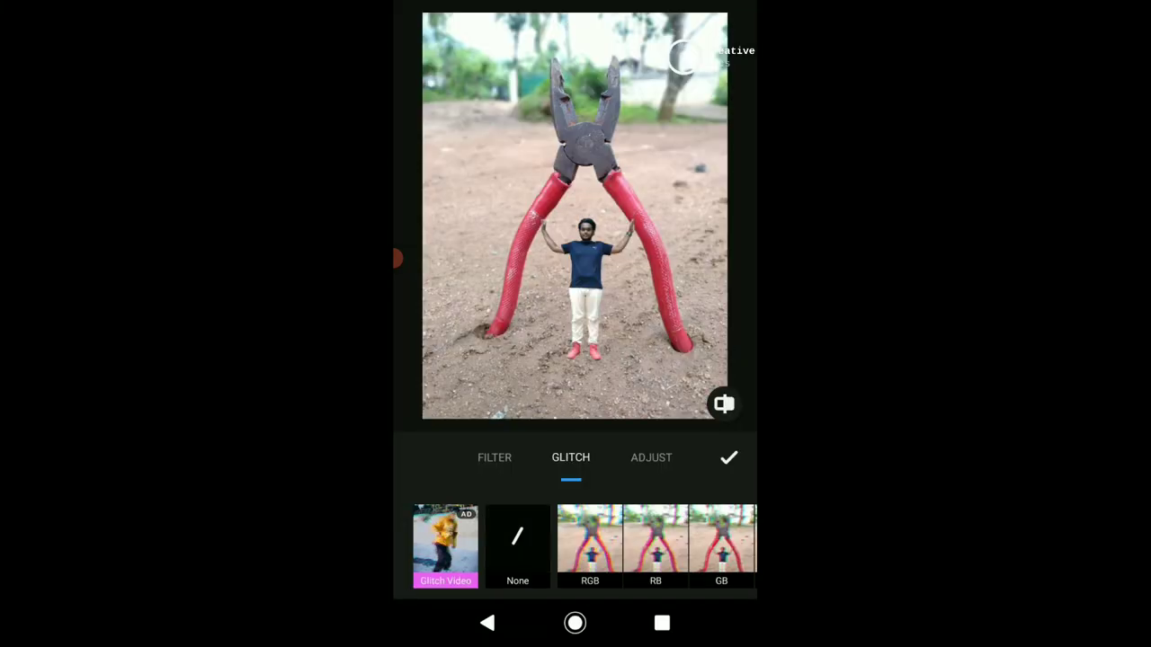
click(728, 459)
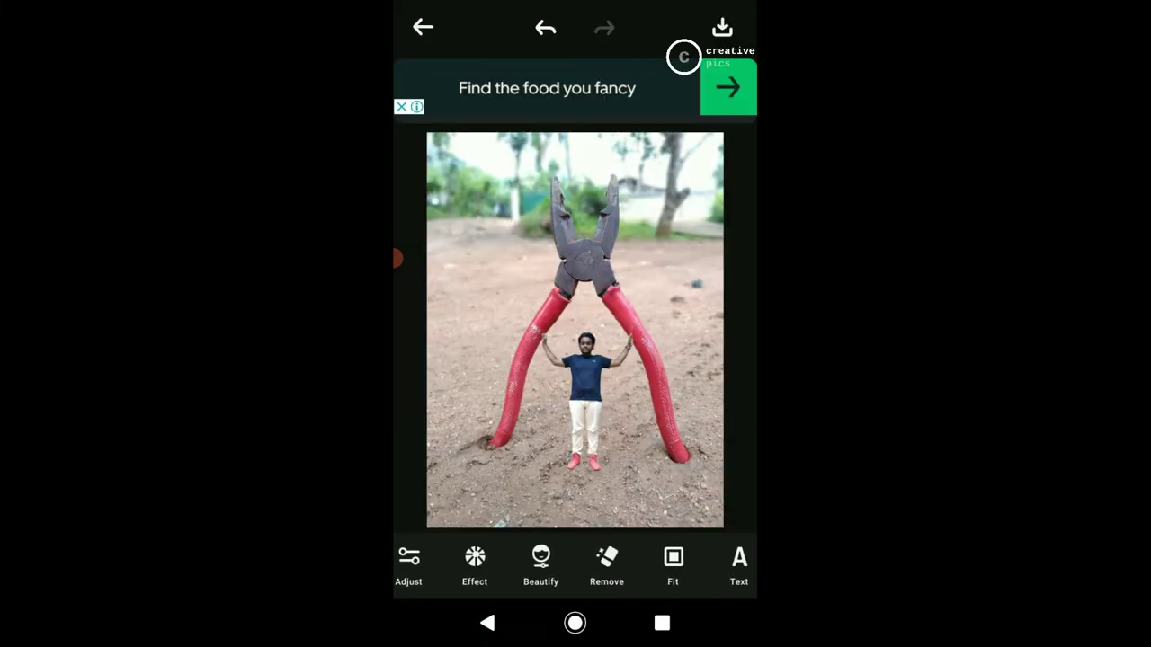
Bring up the double exposure blending tool for adding a second photo
scroll(left, 3)
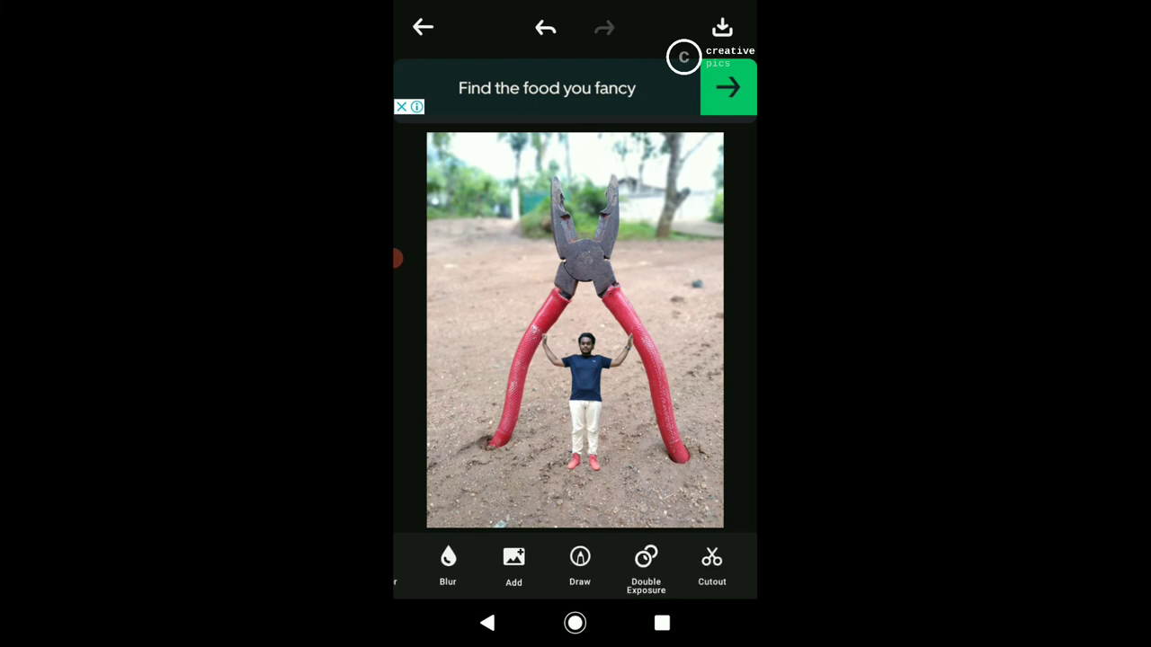
scroll(left, 3)
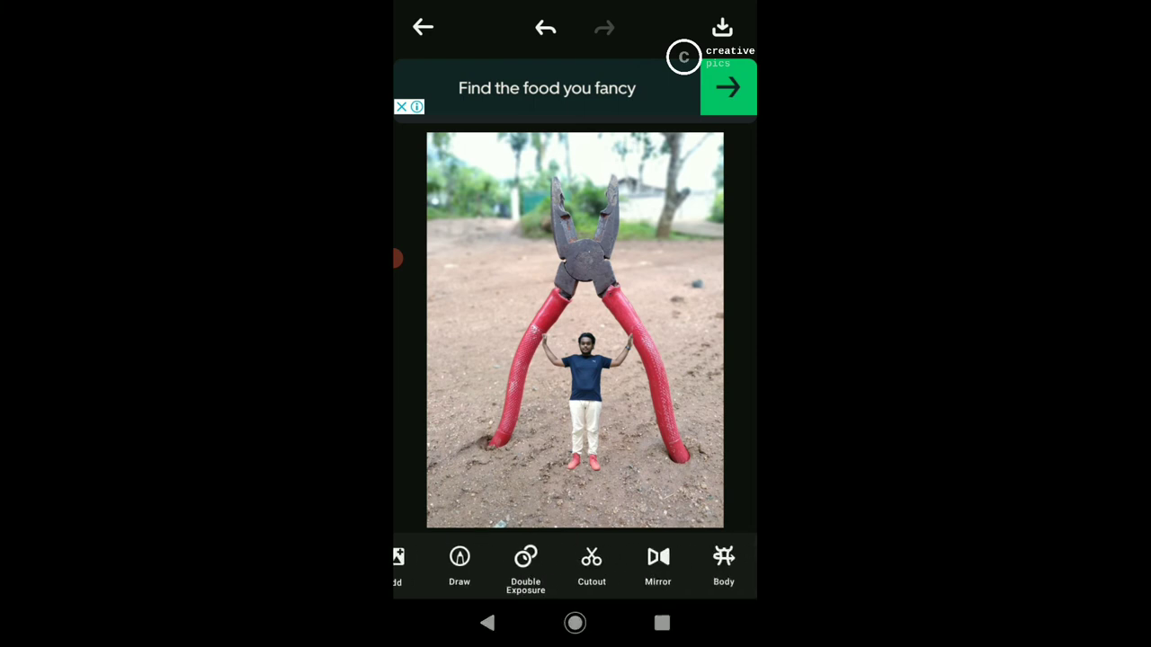
click(525, 566)
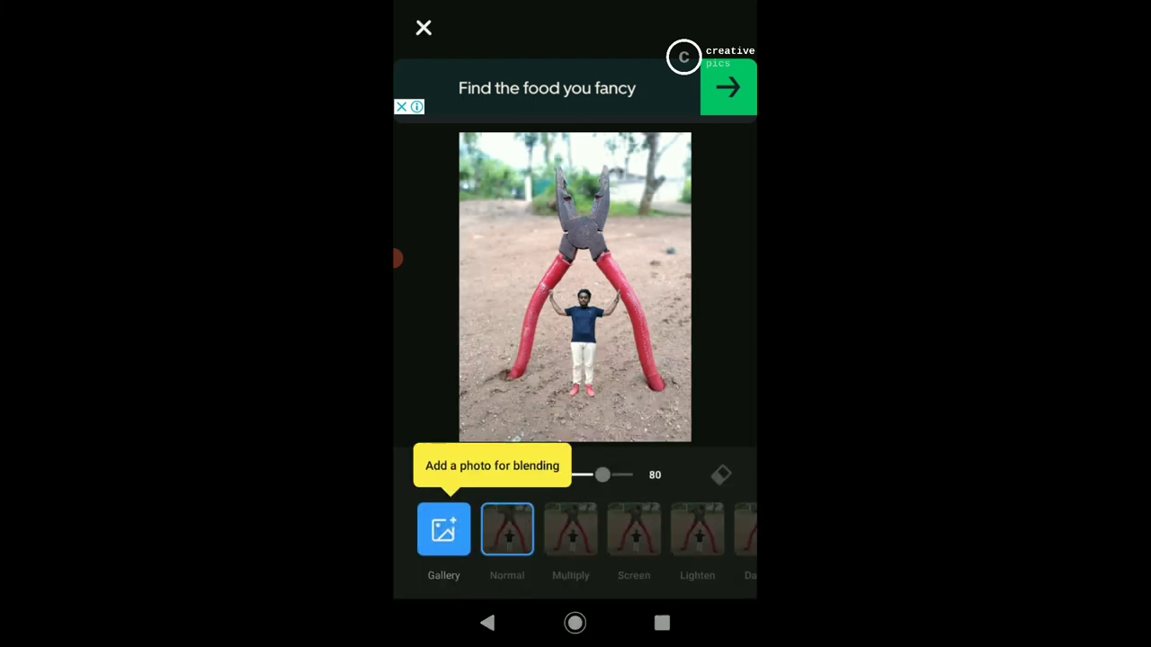